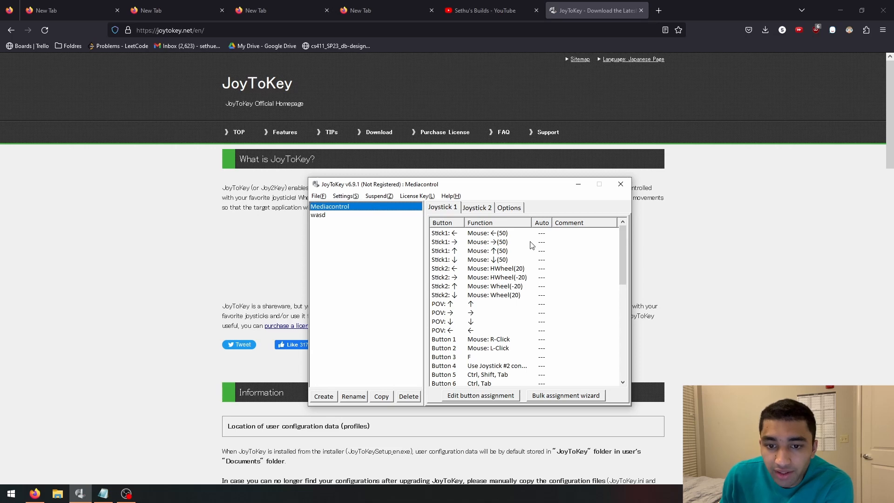
{"action": "mouse_move", "coordinate": [509, 313]}
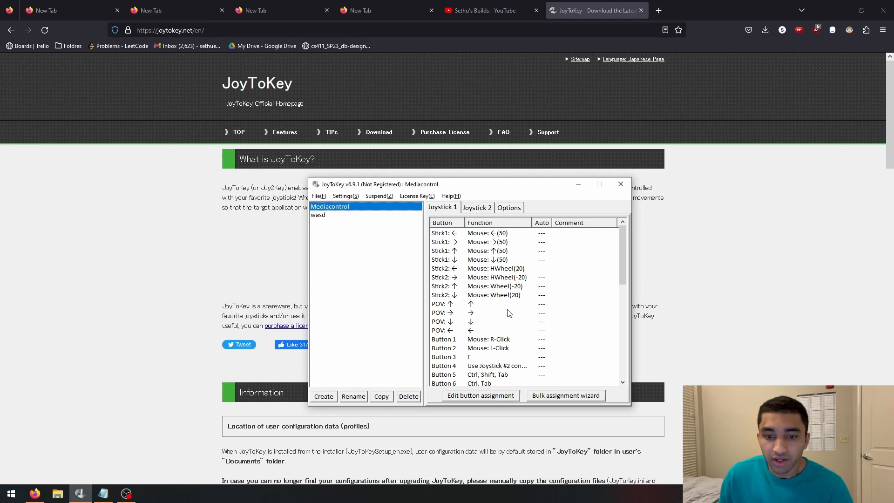
- Reassign Button 3 to send the F key, then bring the YouTube channel tab forward
{"action": "scroll", "scroll_direction": "down", "scroll_amount": 3}
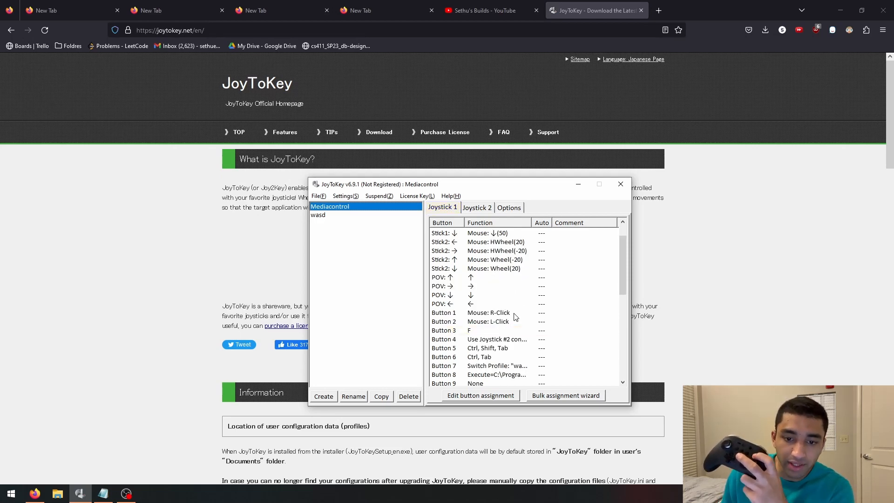
{"action": "left_click", "coordinate": [462, 330]}
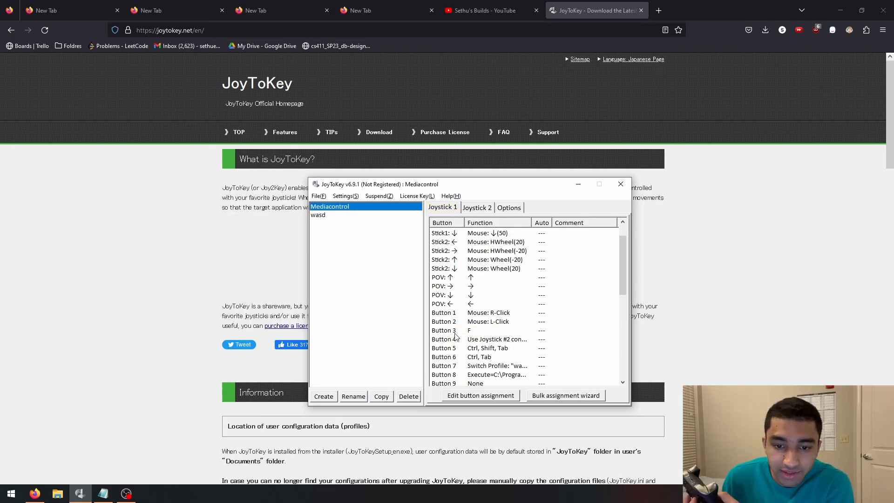
{"action": "double_click", "coordinate": [469, 329]}
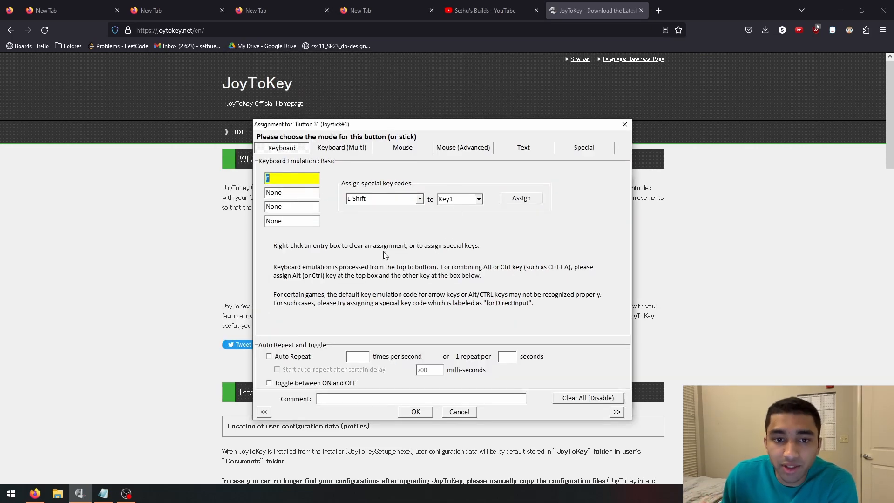
{"action": "mouse_move", "coordinate": [453, 228]}
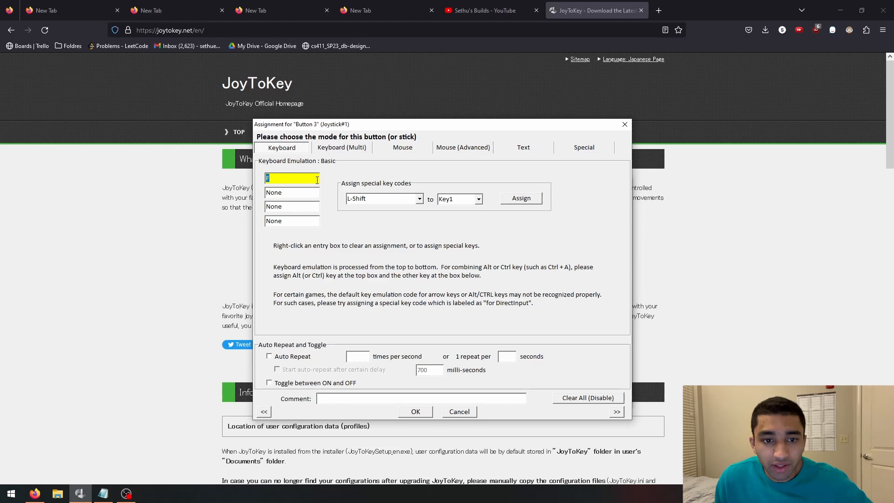
{"action": "left_click", "coordinate": [589, 398]}
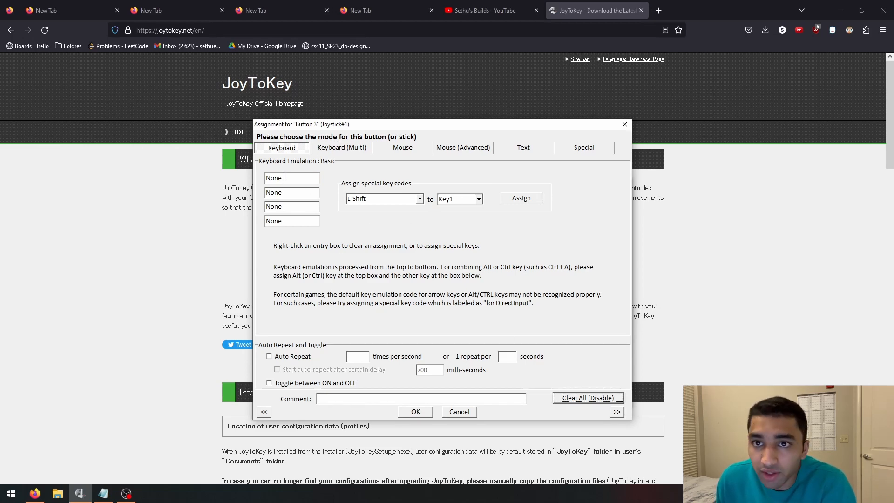
{"action": "mouse_move", "coordinate": [261, 181]}
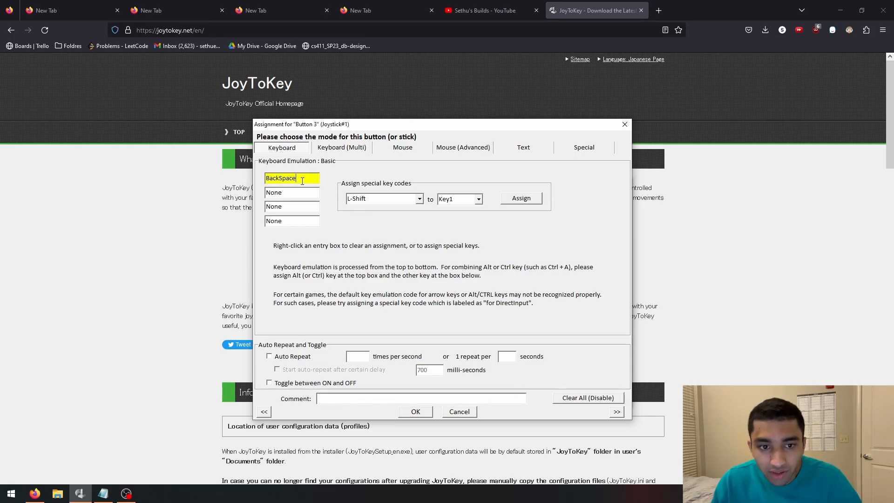
{"action": "type", "text": "F"}
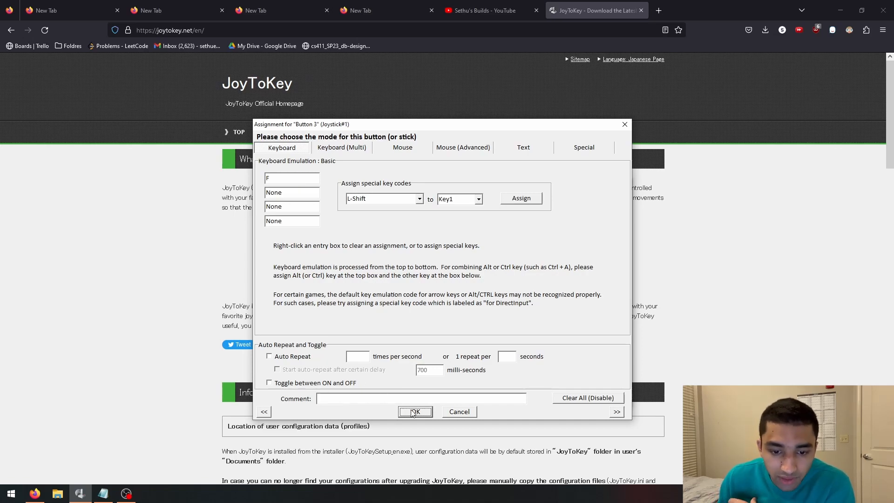
{"action": "left_click", "coordinate": [415, 411]}
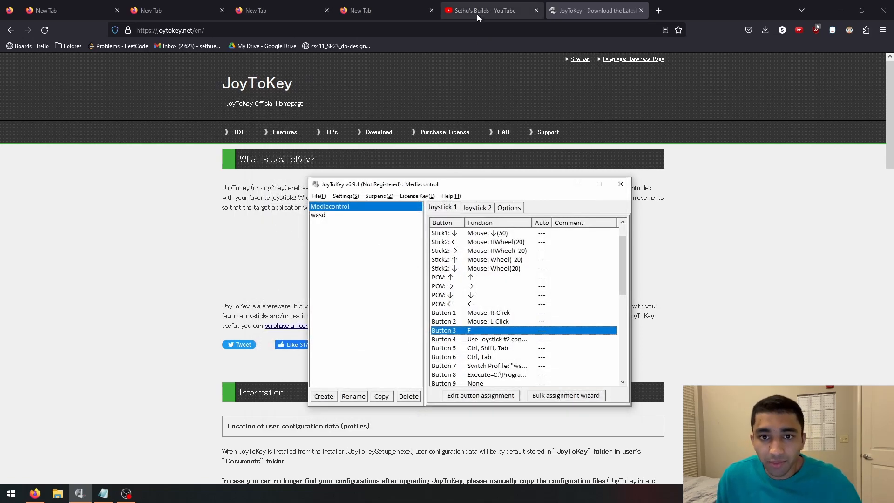
{"action": "left_click", "coordinate": [483, 11]}
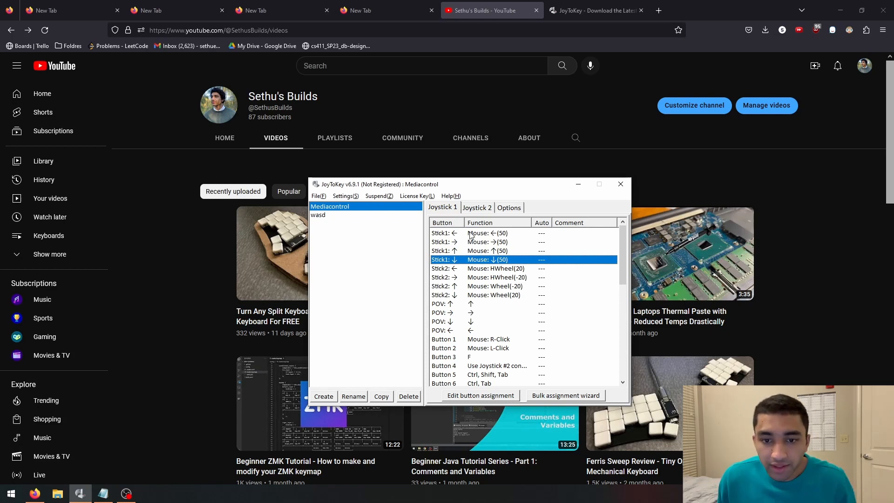
{"action": "left_click", "coordinate": [481, 395]}
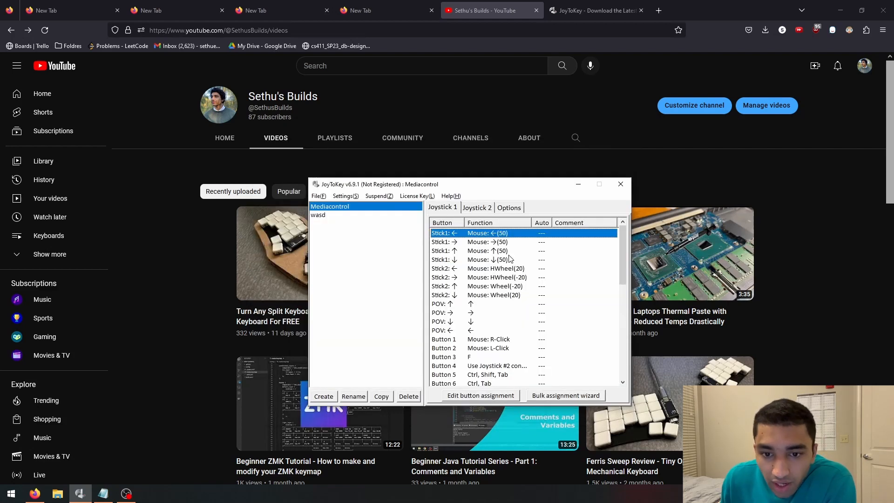
{"action": "left_click", "coordinate": [484, 259]}
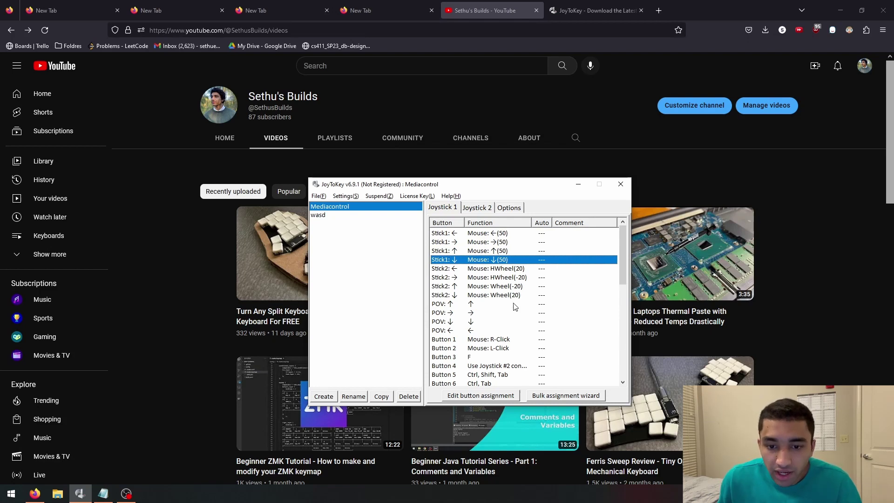
{"action": "scroll", "scroll_direction": "down", "scroll_amount": 3}
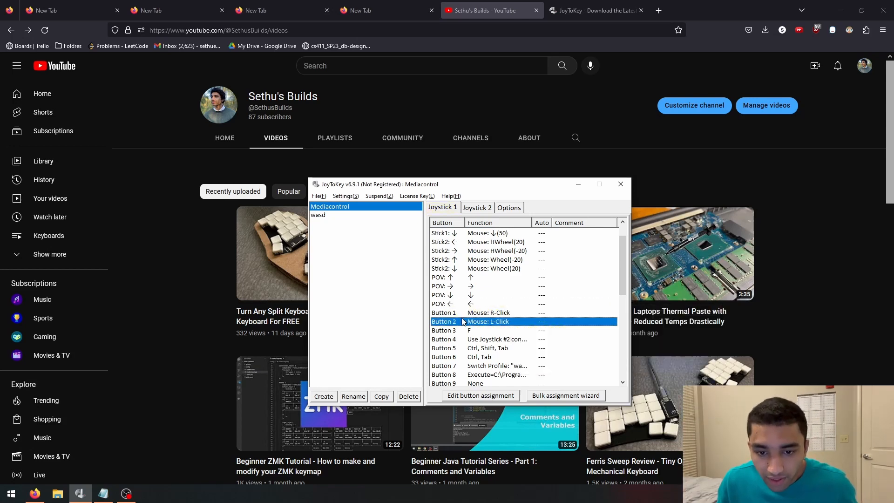
{"action": "left_click", "coordinate": [480, 395]}
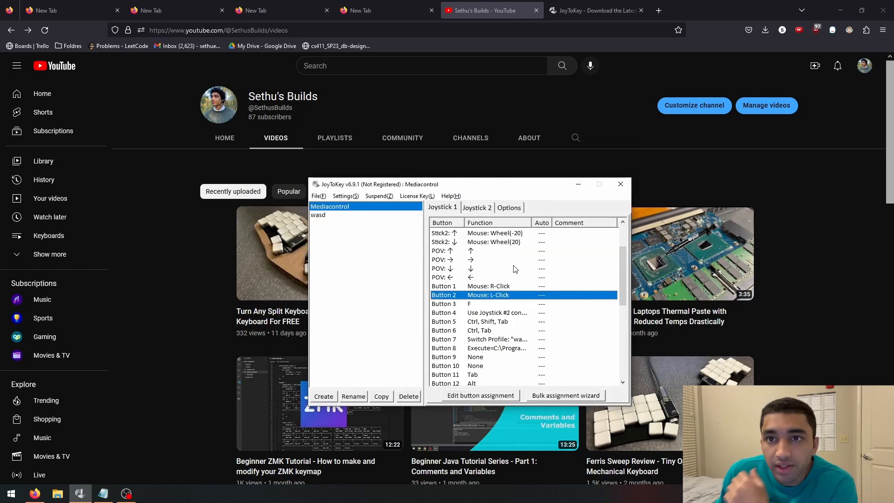
{"action": "mouse_move", "coordinate": [809, 254]}
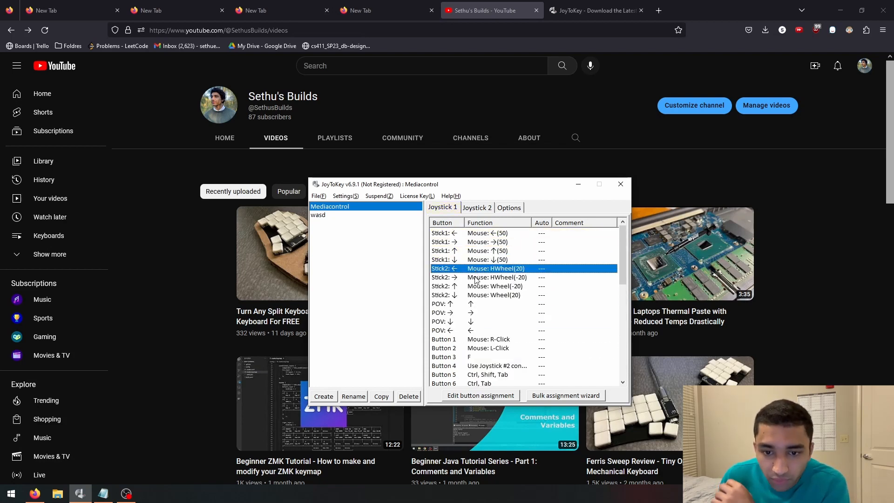
{"action": "left_click", "coordinate": [481, 394]}
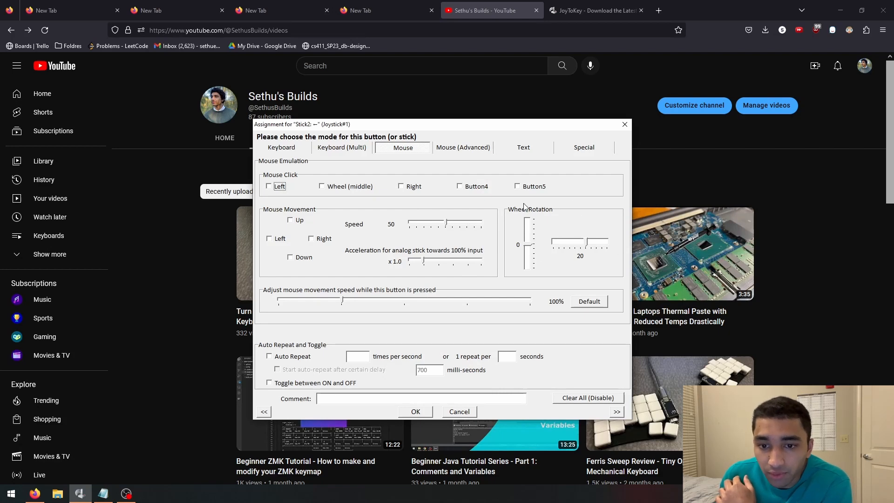
{"action": "mouse_move", "coordinate": [584, 246]}
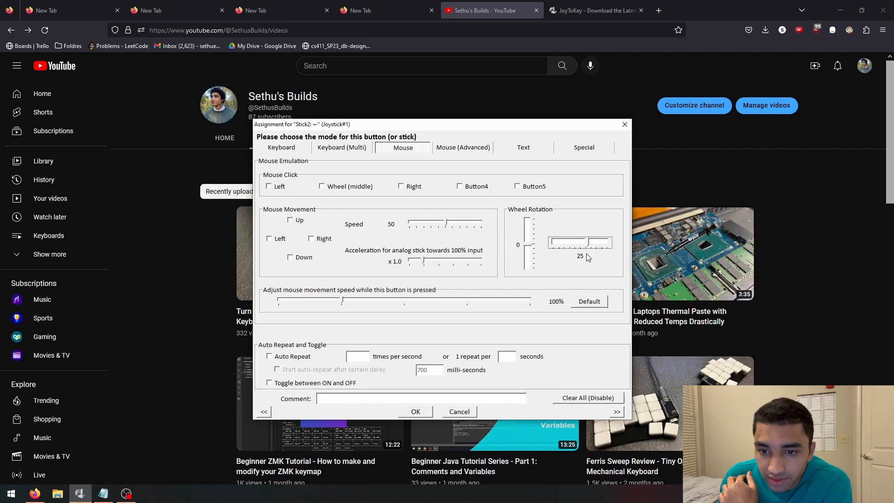
{"action": "left_click_drag", "start_coordinate": [580, 242], "coordinate": [580, 255]}
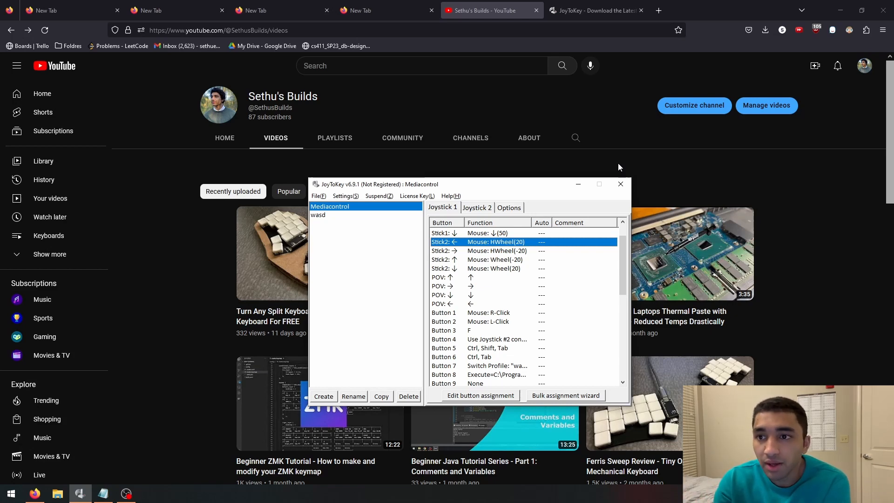
{"action": "mouse_move", "coordinate": [637, 122]}
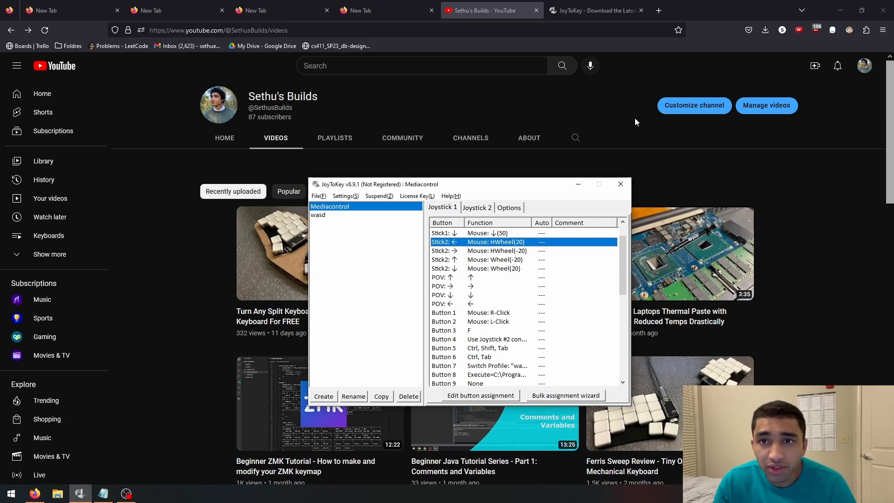
{"action": "mouse_move", "coordinate": [536, 192]}
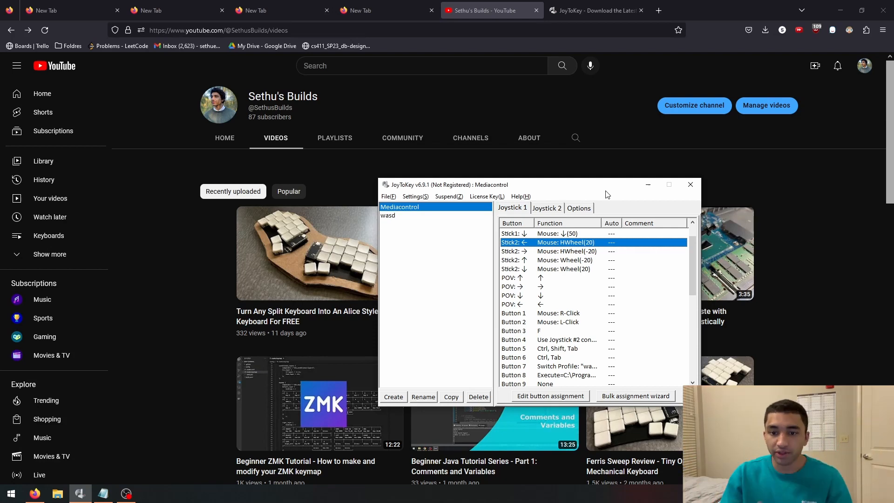
{"action": "scroll", "scroll_direction": "down", "scroll_amount": 3}
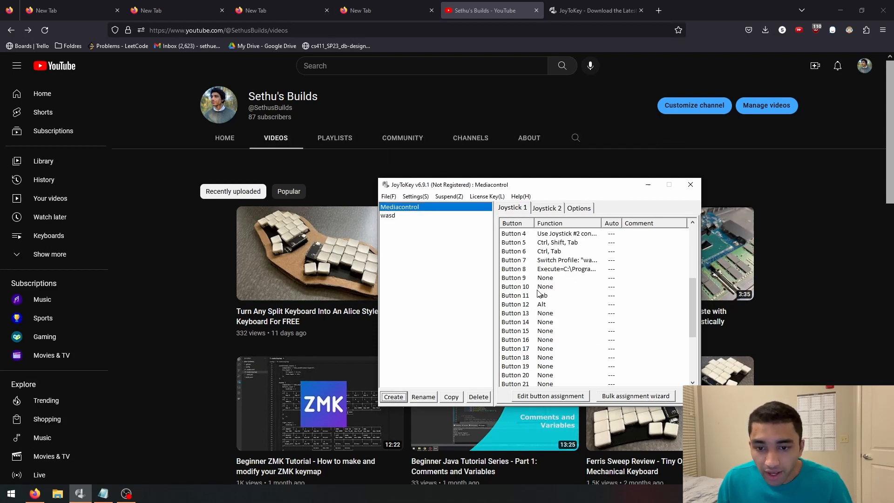
{"action": "left_click", "coordinate": [533, 303]}
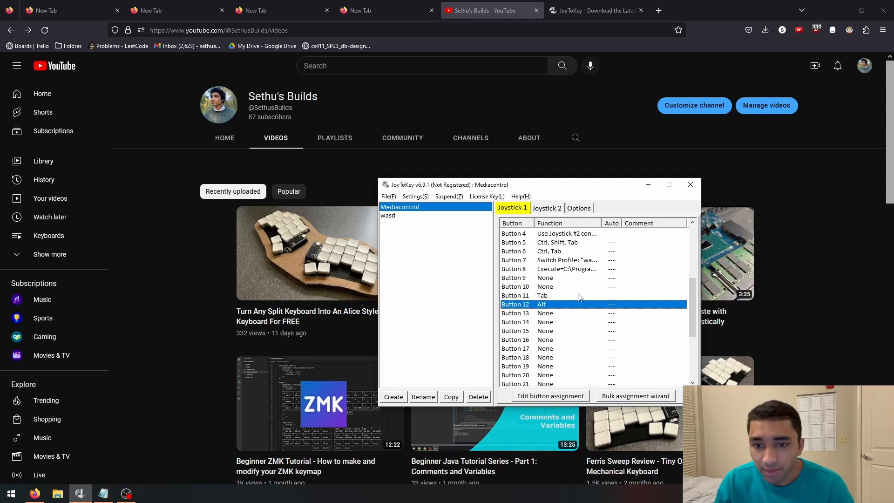
{"action": "key", "text": "alt+tab"}
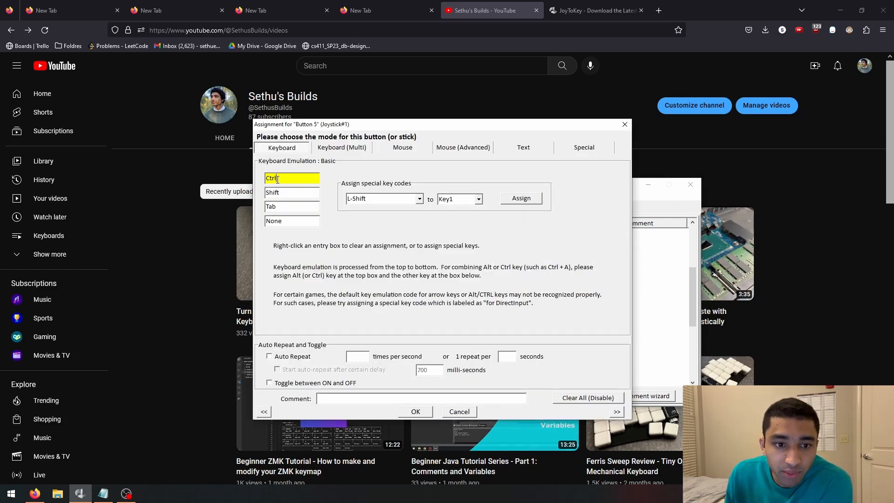
- Review Button 5's Ctrl+Shift+Tab assignment and give Firefox focus for controller testing
{"action": "left_click", "coordinate": [292, 206]}
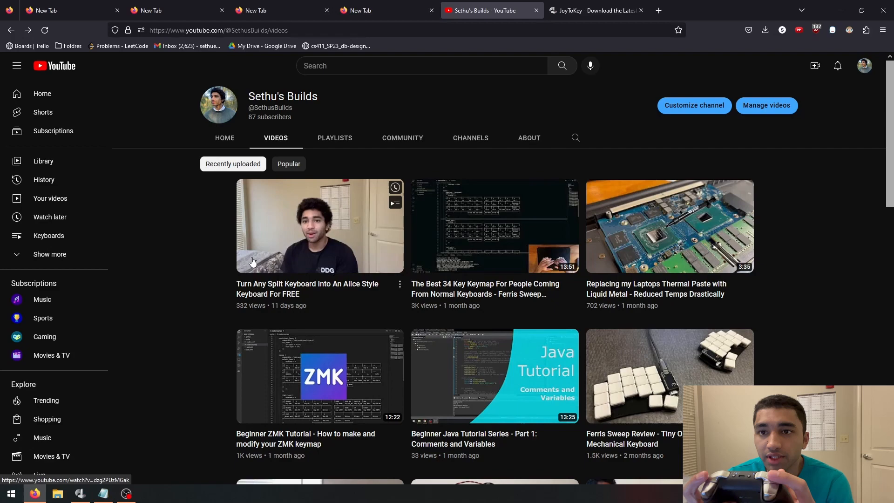
{"action": "left_click", "coordinate": [261, 11]}
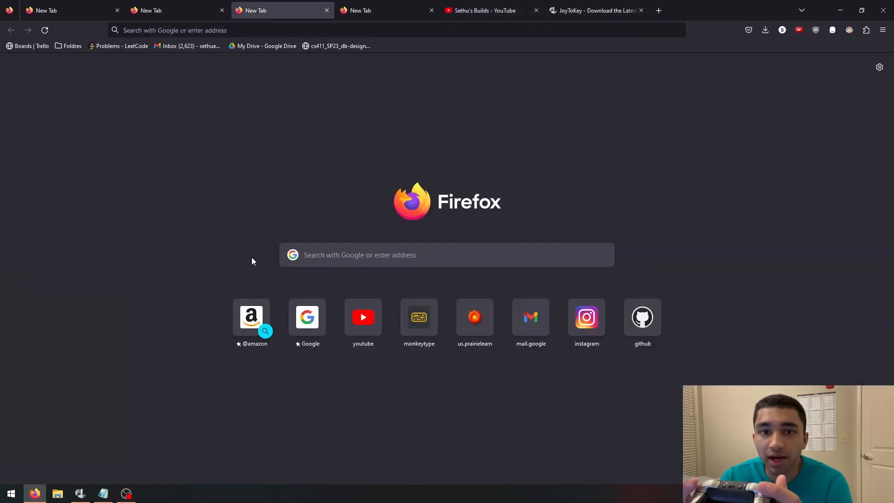
- Enter the word 'hello' on Monkeytype via the On-Screen Keyboard with the joystick mouse
{"action": "left_click", "coordinate": [482, 10]}
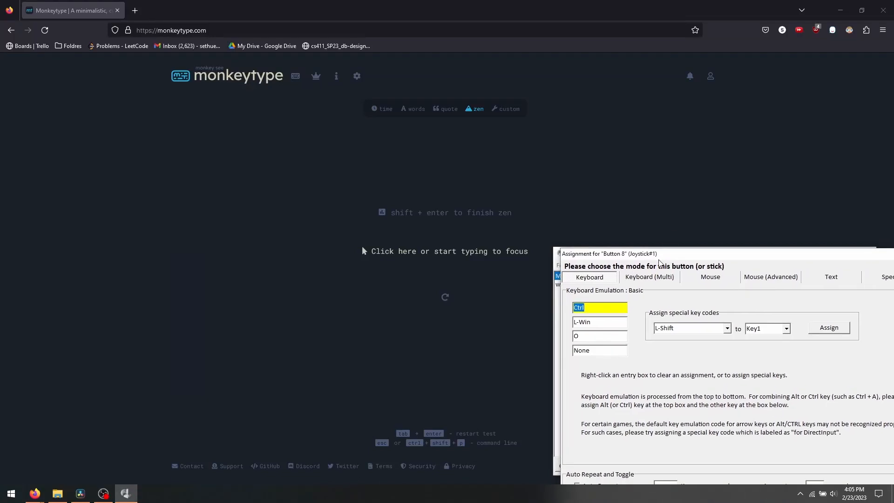
{"action": "mouse_move", "coordinate": [710, 262]}
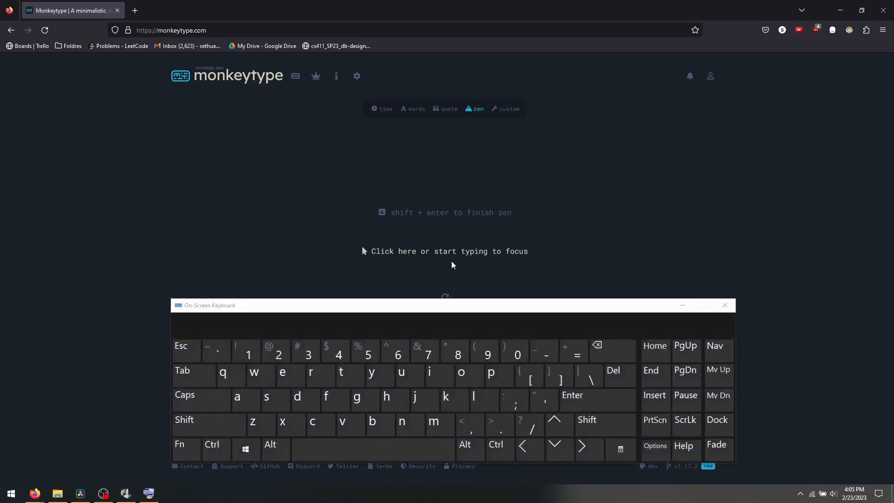
{"action": "left_click", "coordinate": [365, 399]}
{"action": "type", "text": "he"}
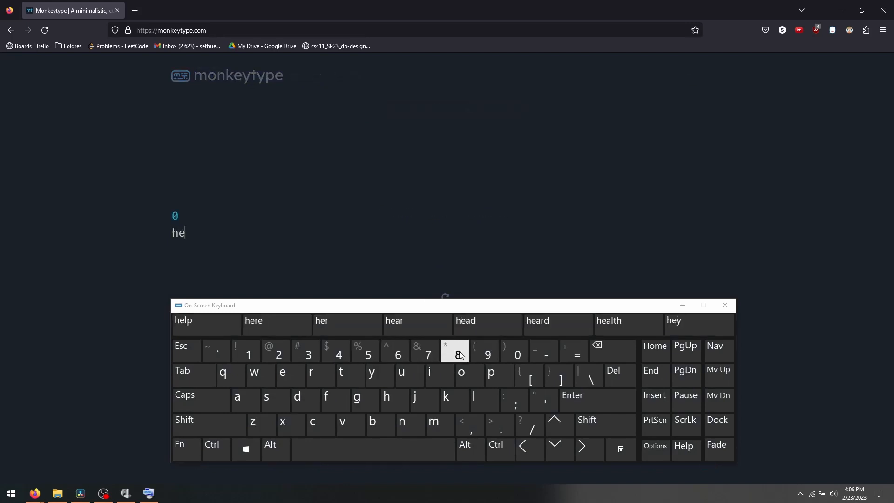
{"action": "left_click", "coordinate": [484, 400]}
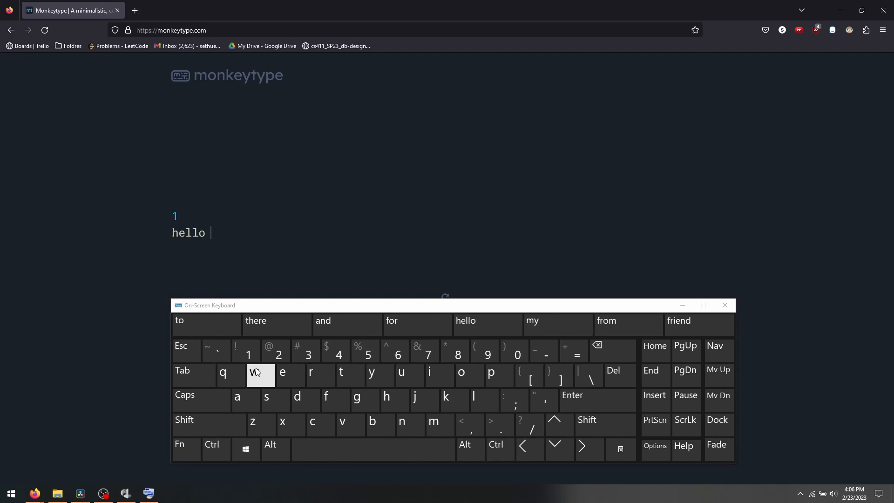
{"action": "left_click", "coordinate": [261, 374]}
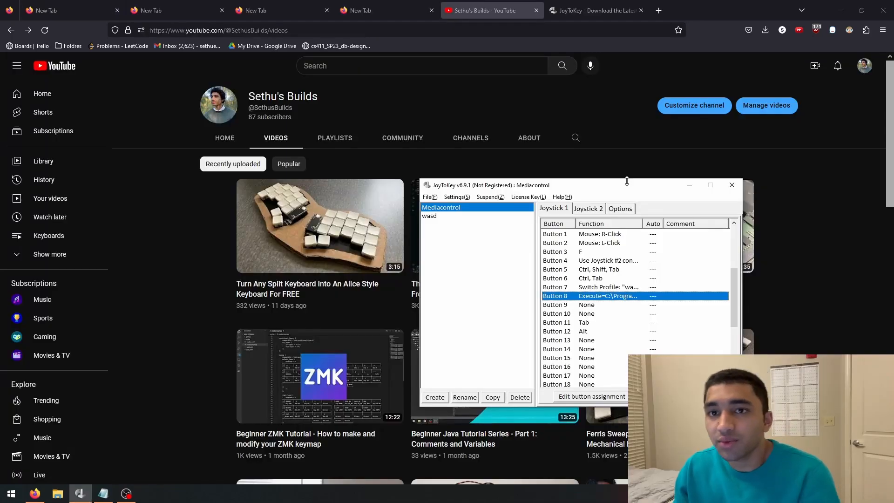
{"action": "mouse_move", "coordinate": [340, 225]}
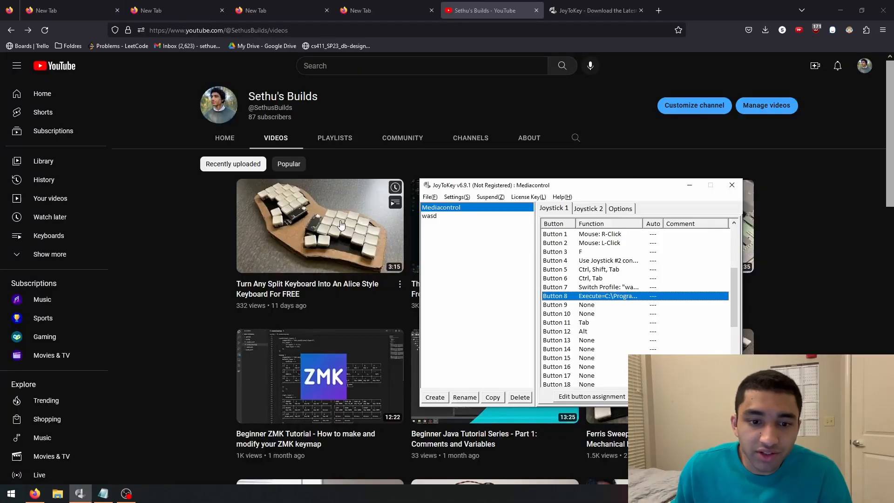
{"action": "left_click", "coordinate": [340, 224]}
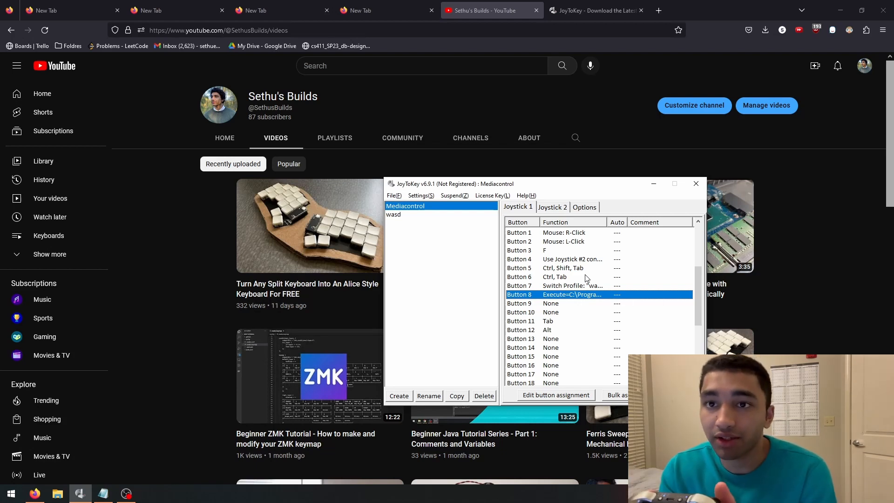
{"action": "left_click", "coordinate": [572, 259]}
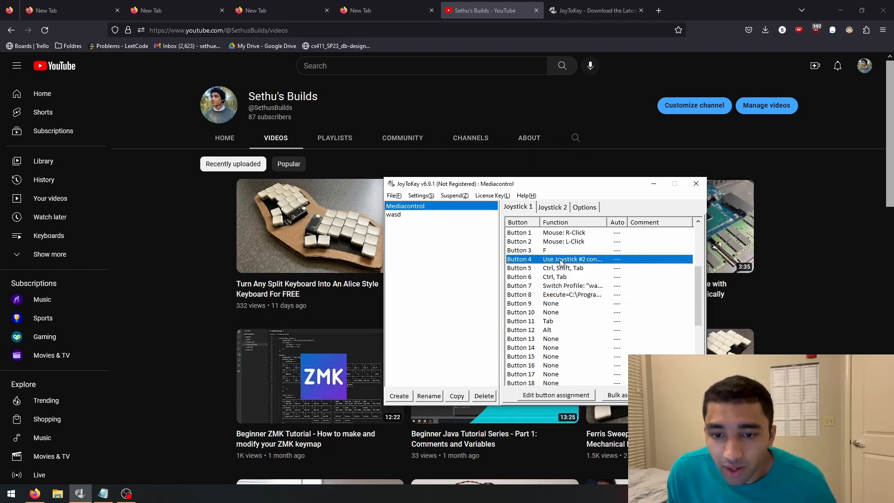
{"action": "double_click", "coordinate": [561, 259]}
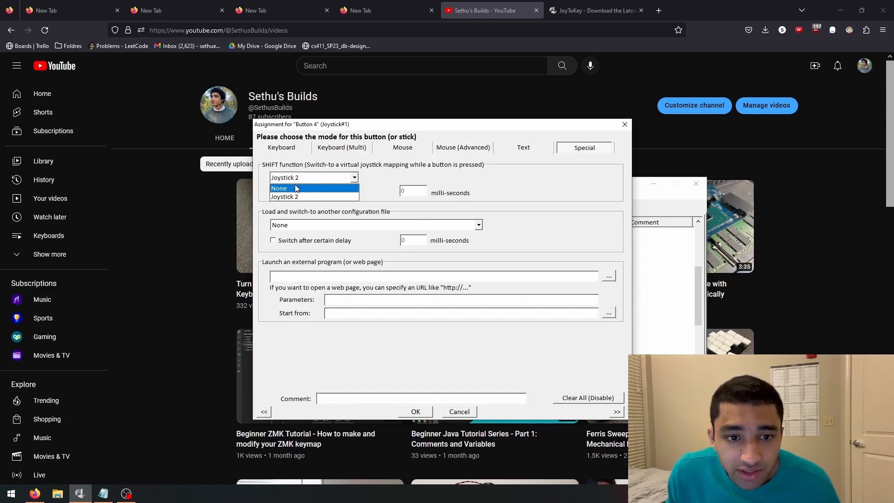
{"action": "left_click", "coordinate": [298, 196]}
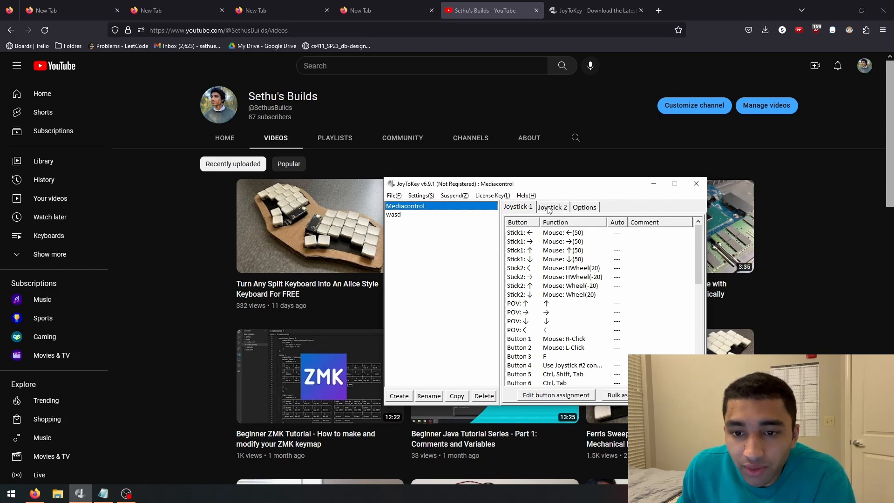
- Show the Joystick 2 layer and view Button 11's Volume Down assignment
{"action": "left_click", "coordinate": [553, 207]}
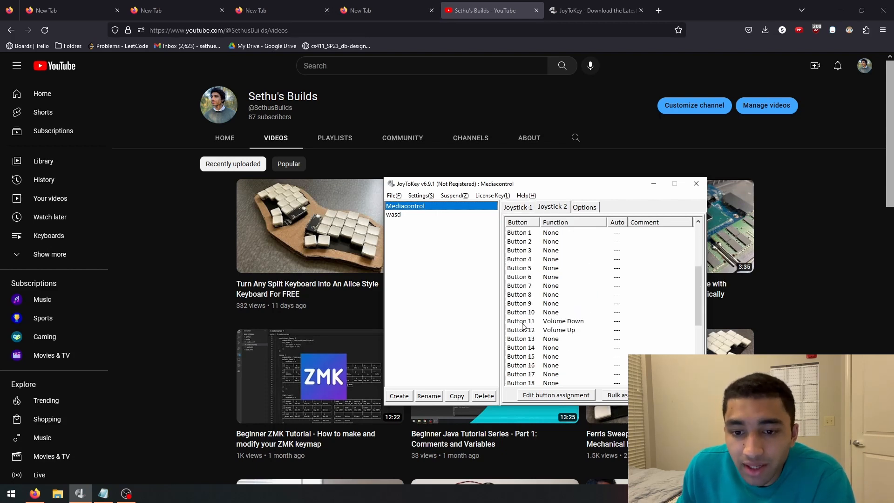
{"action": "left_click", "coordinate": [550, 330]}
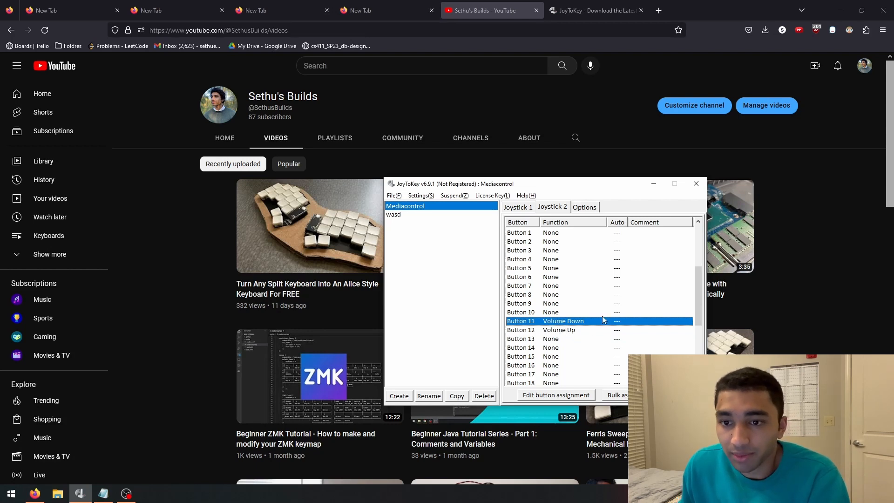
{"action": "left_click", "coordinate": [697, 184]}
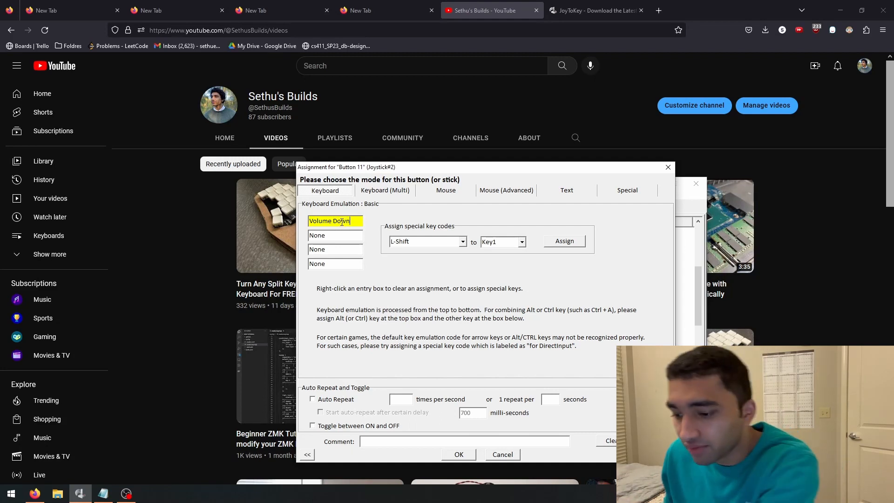
{"action": "type", "text": "F"}
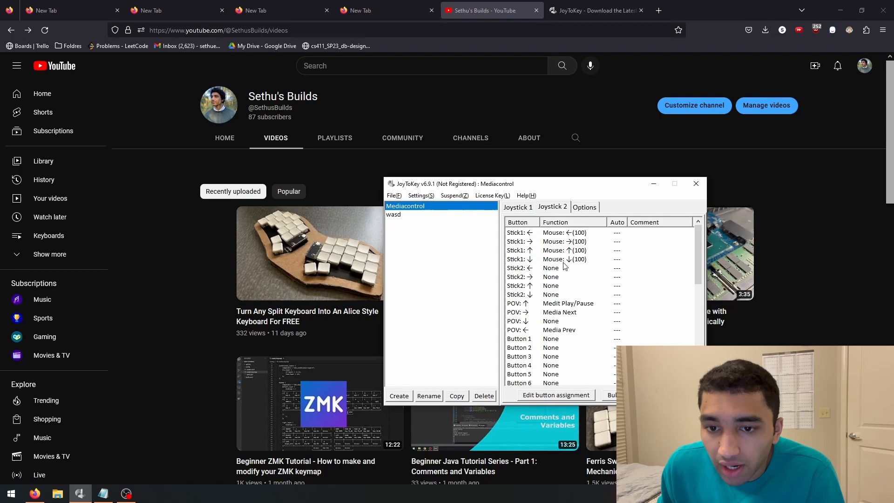
- Confirm Joystick 2's Stick1-left mouse movement at speed 100 and return to Joystick 1
{"action": "left_click", "coordinate": [568, 303]}
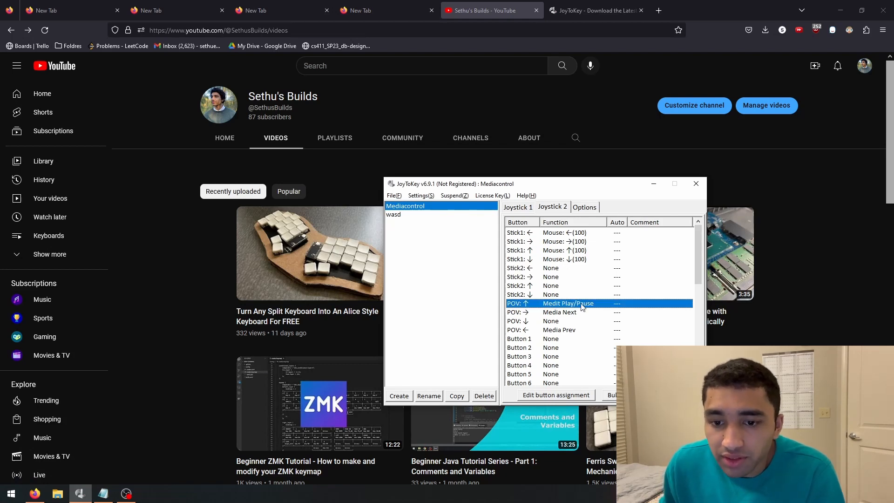
{"action": "left_click", "coordinate": [518, 207]}
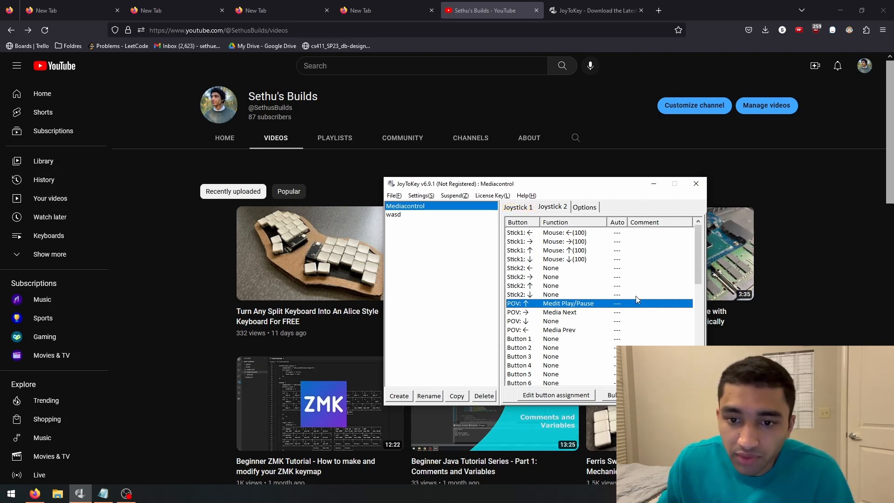
{"action": "left_click", "coordinate": [552, 207]}
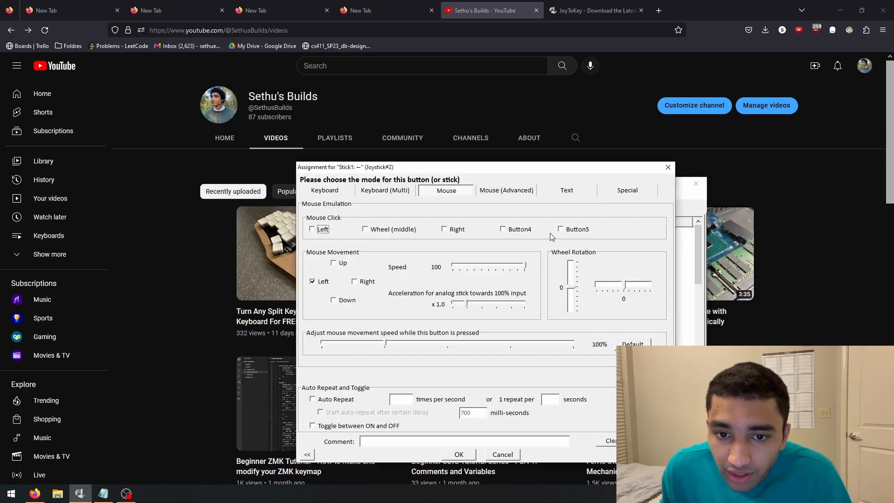
{"action": "mouse_move", "coordinate": [527, 267]}
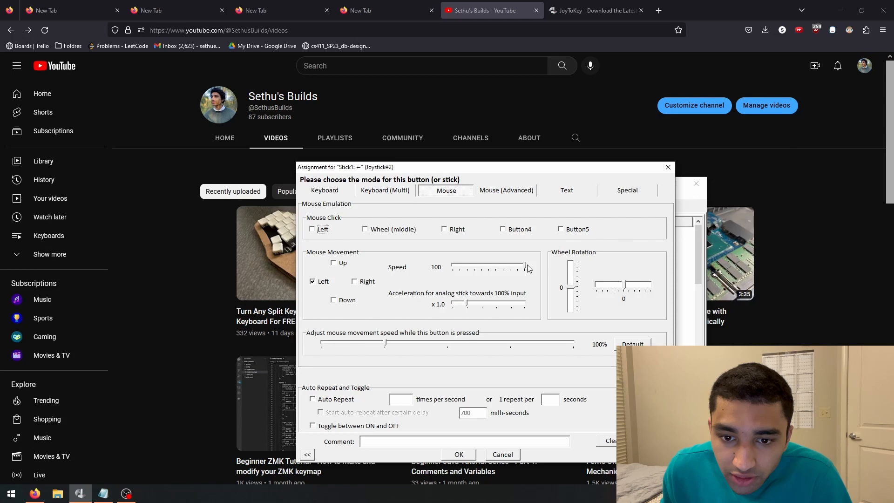
{"action": "mouse_move", "coordinate": [470, 297]}
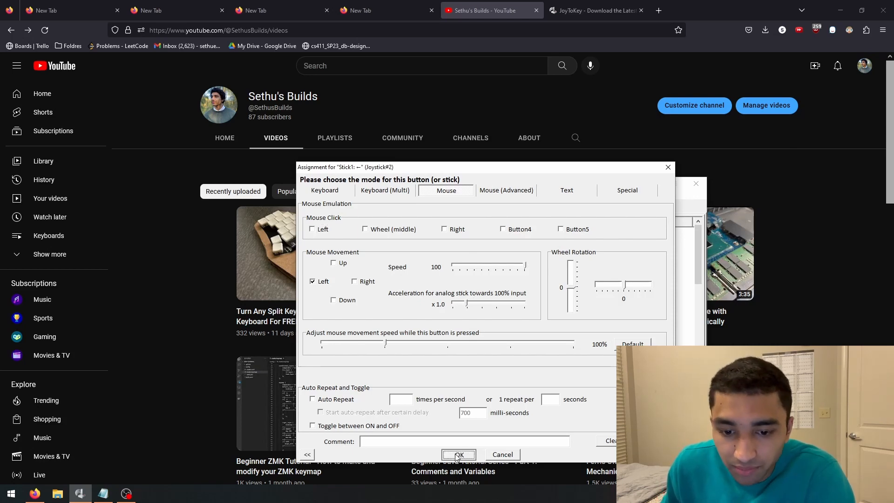
{"action": "left_click", "coordinate": [458, 455]}
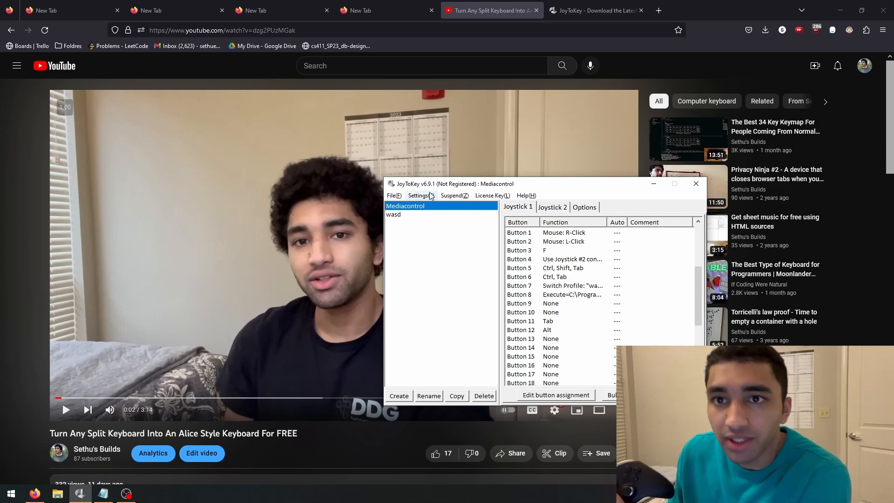
- Compare the wasd profile's W/A/S/D stick mapping with Mediacontrol, minimize JoyToKey and show a new Firefox tab
{"action": "left_click", "coordinate": [393, 214]}
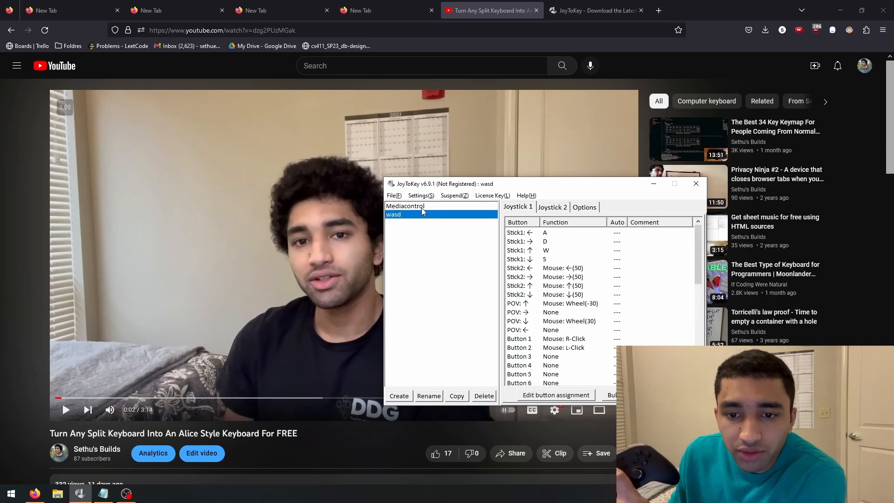
{"action": "mouse_move", "coordinate": [498, 240]}
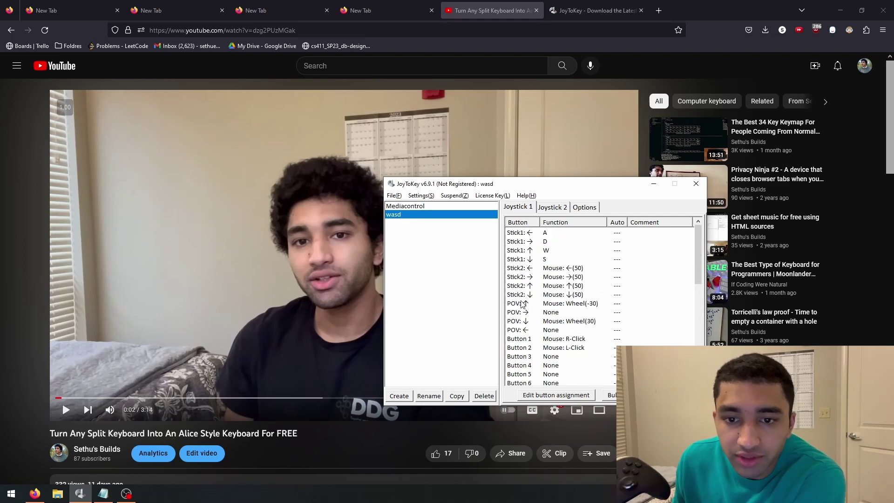
{"action": "mouse_move", "coordinate": [492, 269]}
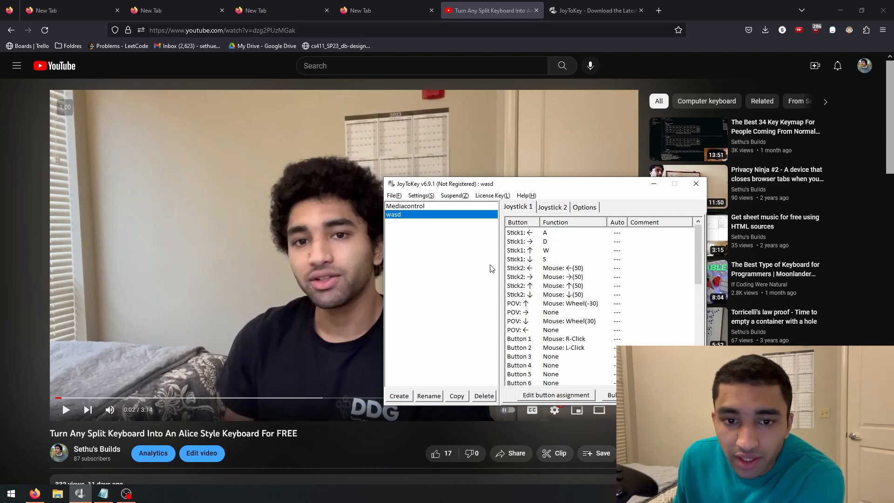
{"action": "left_click", "coordinate": [405, 206]}
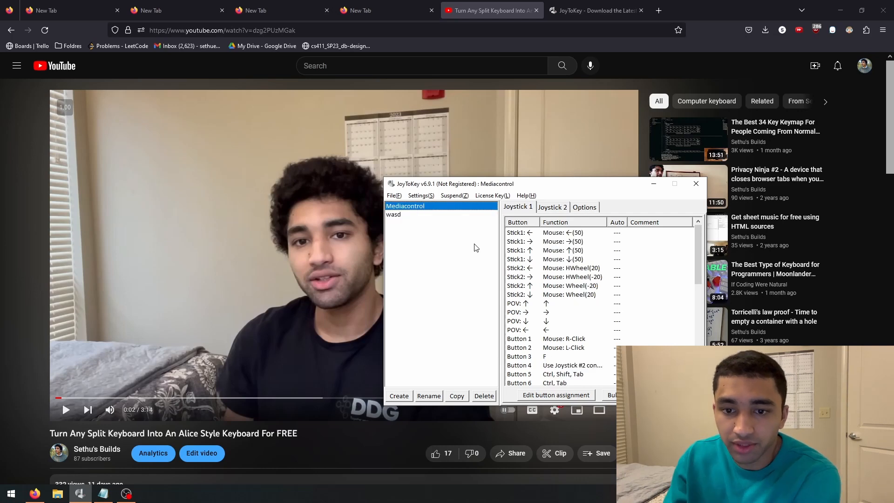
{"action": "mouse_move", "coordinate": [283, 243]}
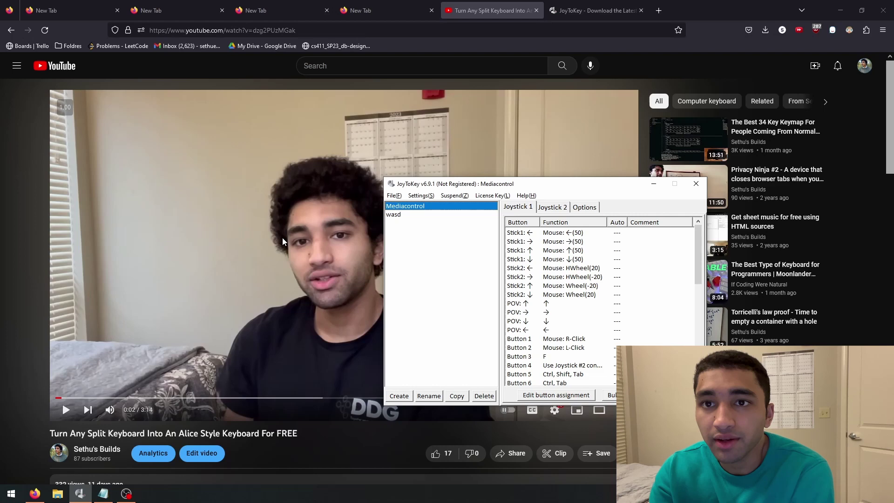
{"action": "left_click", "coordinate": [393, 214]}
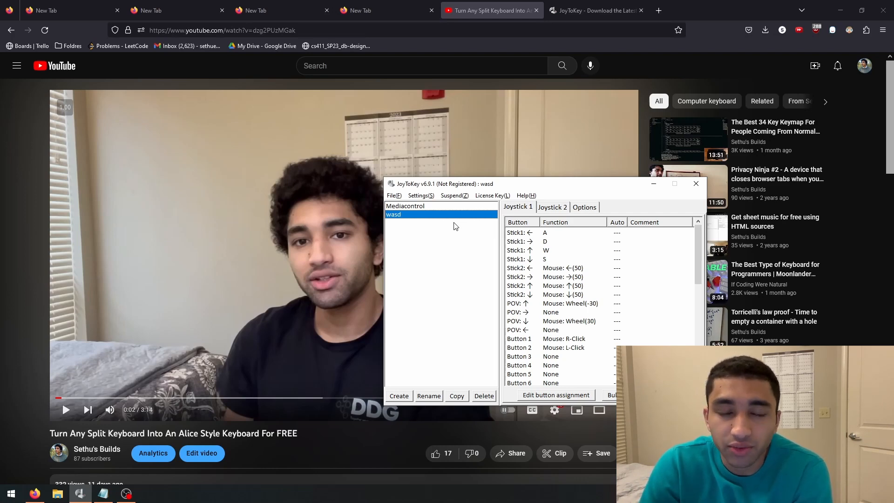
{"action": "left_click", "coordinate": [697, 184]}
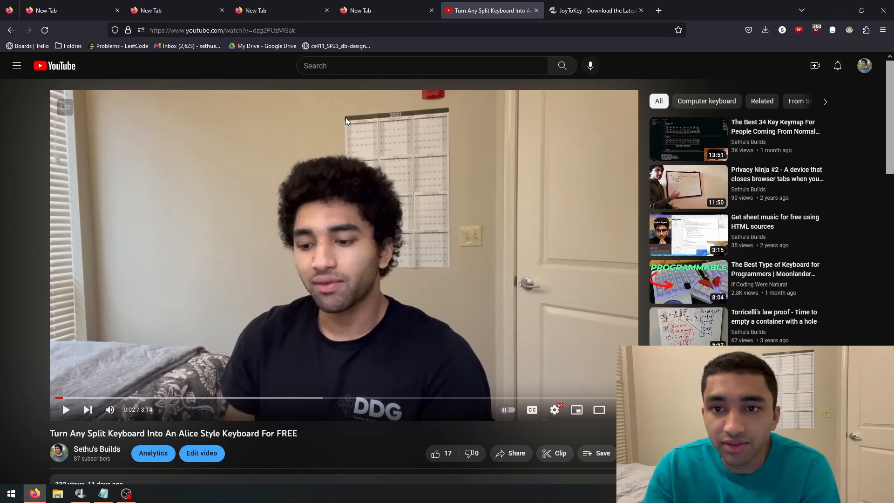
{"action": "left_click", "coordinate": [372, 10]}
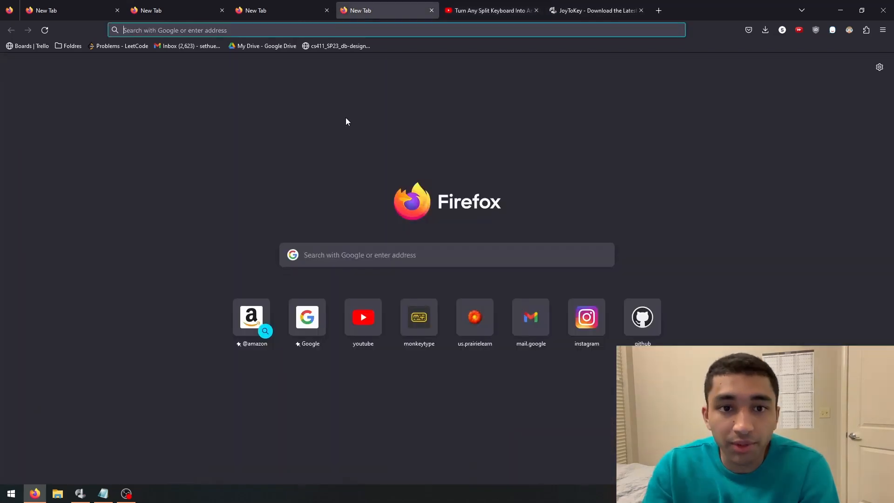